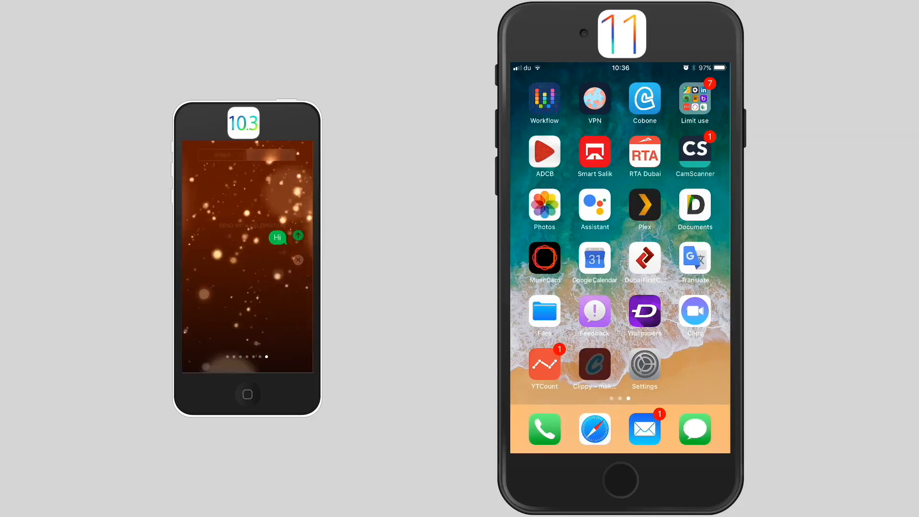
# Step: Send a 'Ringtone' message on the iOS 11 phone using the send-with-effect options
pyautogui.click(298, 236)
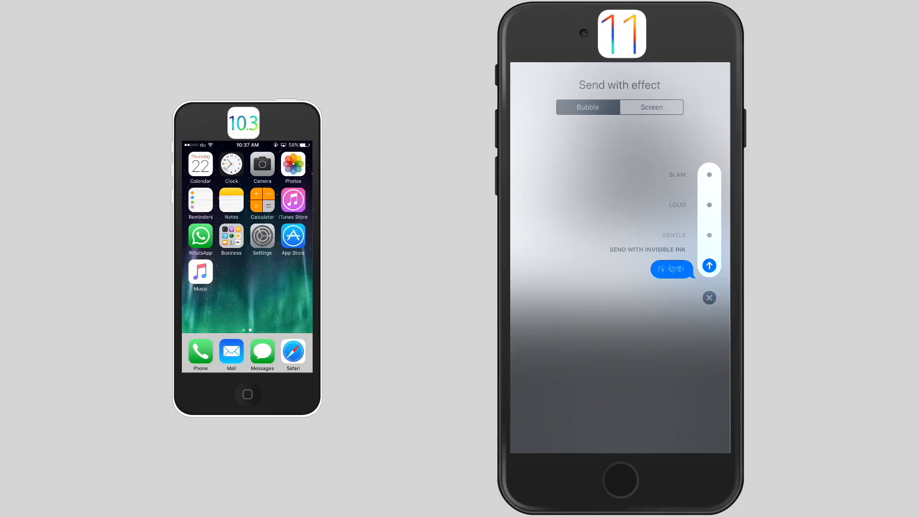
pyautogui.click(650, 107)
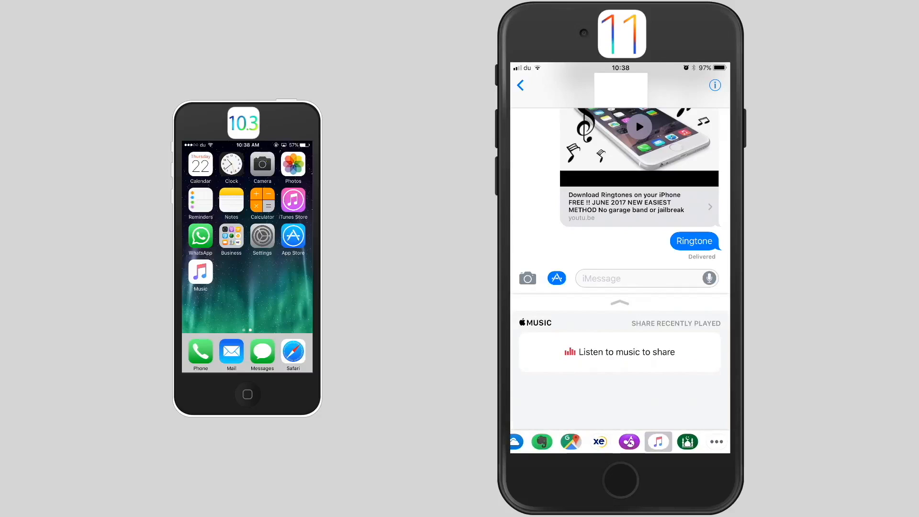
# Step: Move from the Apple Music share panel to the Anghami app in the app strip
pyautogui.click(629, 442)
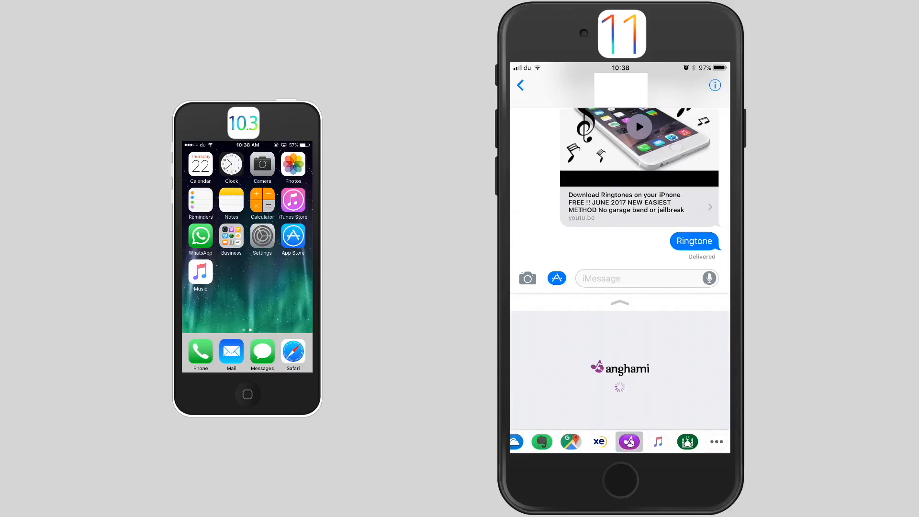
pyautogui.click(599, 441)
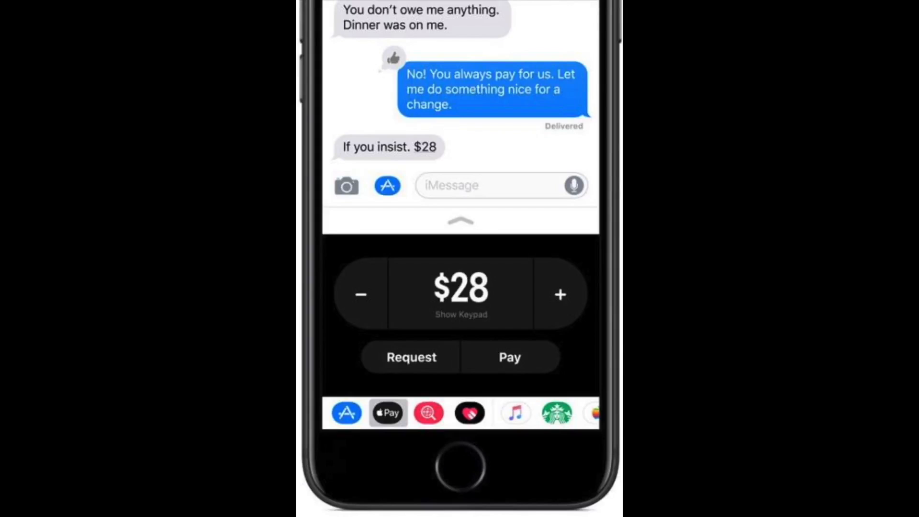
# Step: Send the $28 Apple Pay payment and confirm it with Touch ID
pyautogui.click(510, 357)
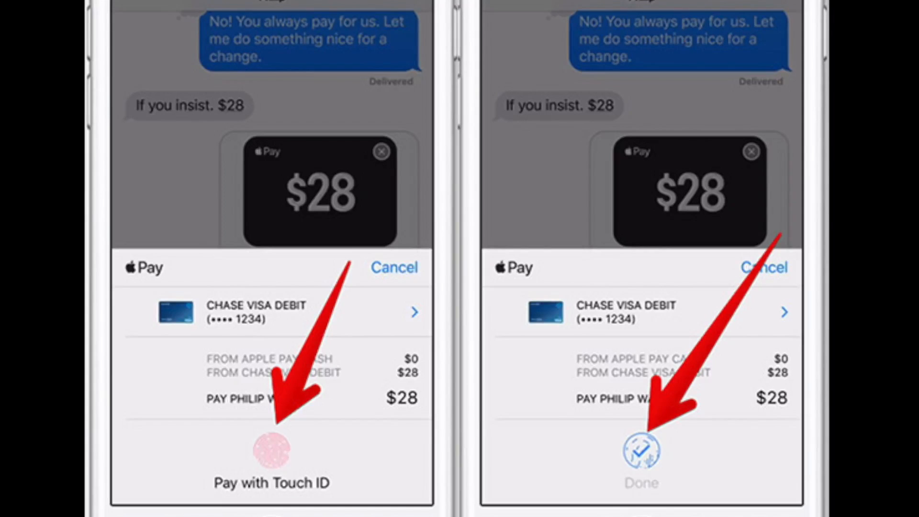